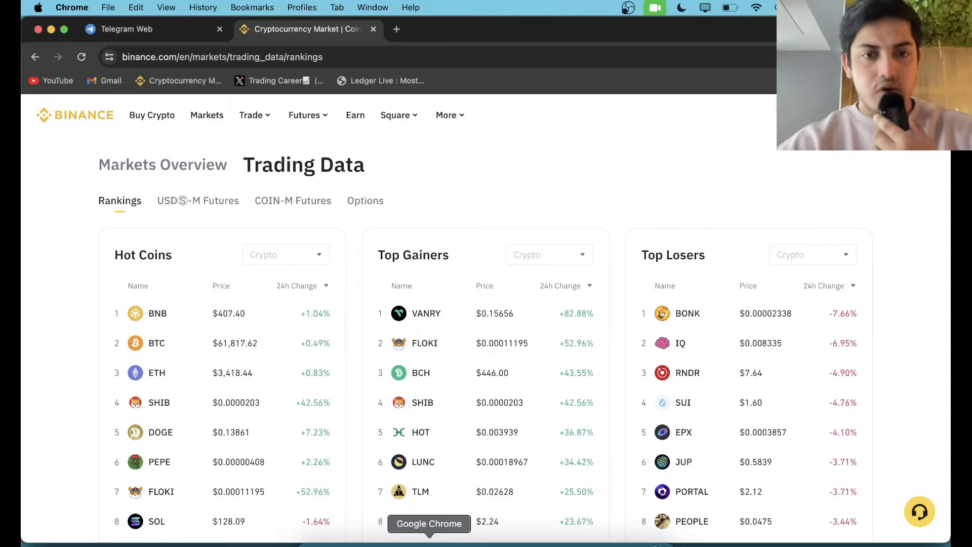
# Open FLOKI from the Top Gainers list to reach the FLOKI/USDT spot page
pyautogui.click(424, 344)
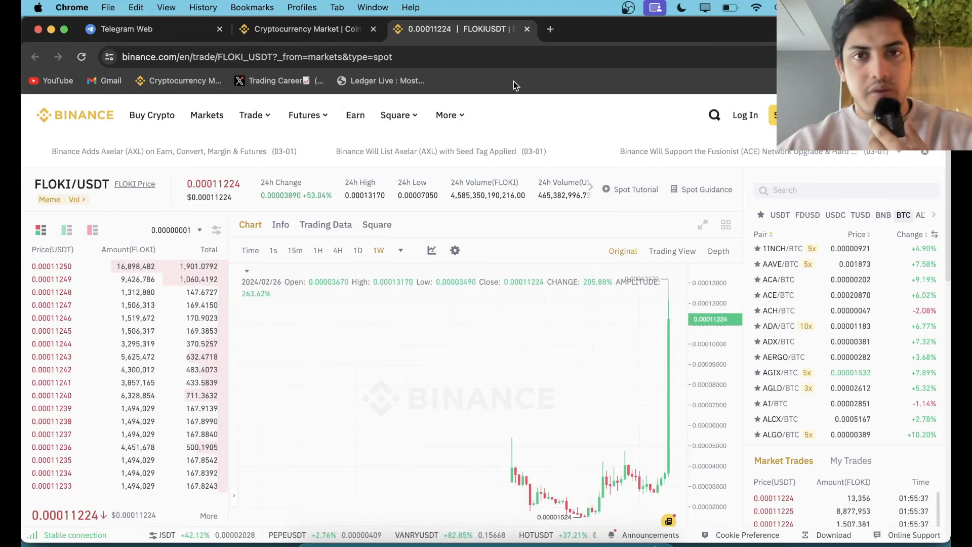
# Find CoinMarketCap via Google in a new tab and search 'floki' to reach the FLOKI page
pyautogui.click(549, 28)
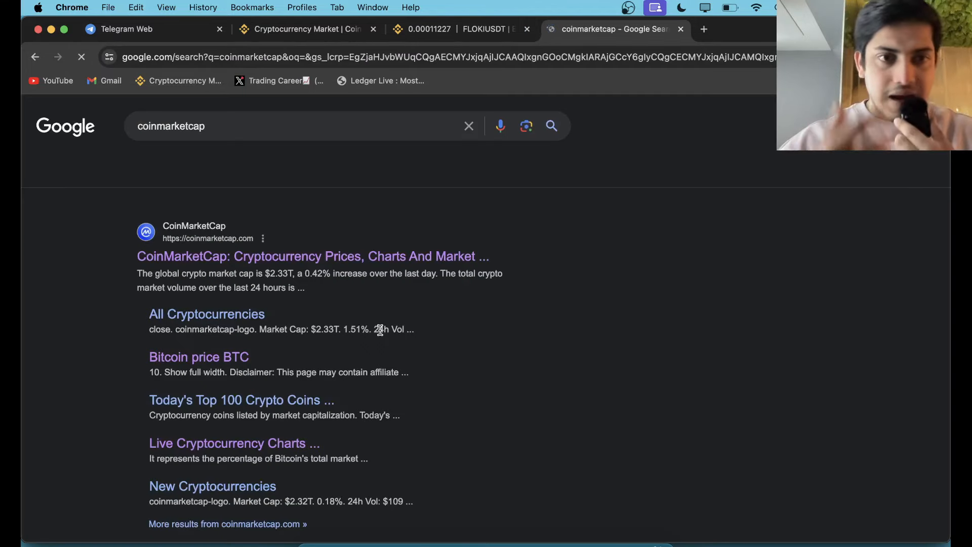
pyautogui.click(313, 256)
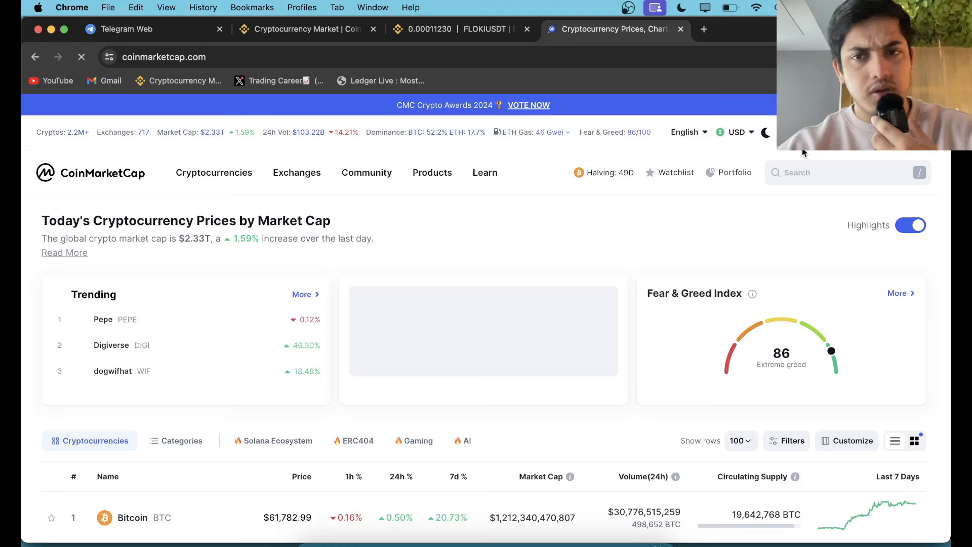
pyautogui.click(844, 172)
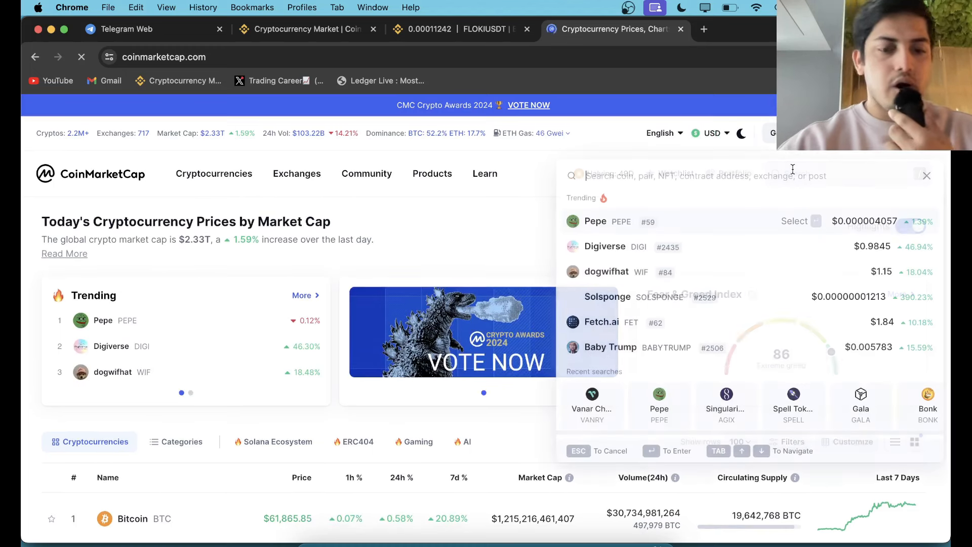
pyautogui.write('floki')
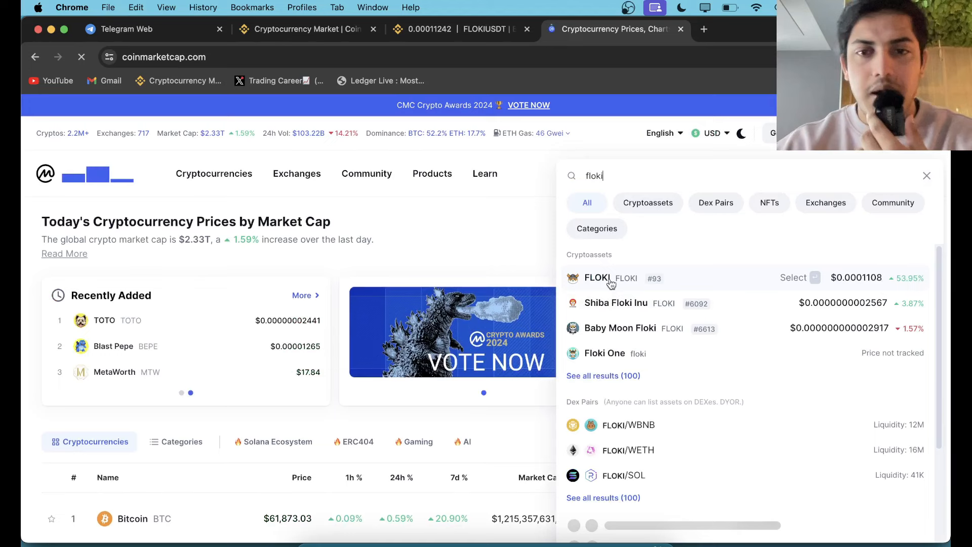
pyautogui.click(596, 277)
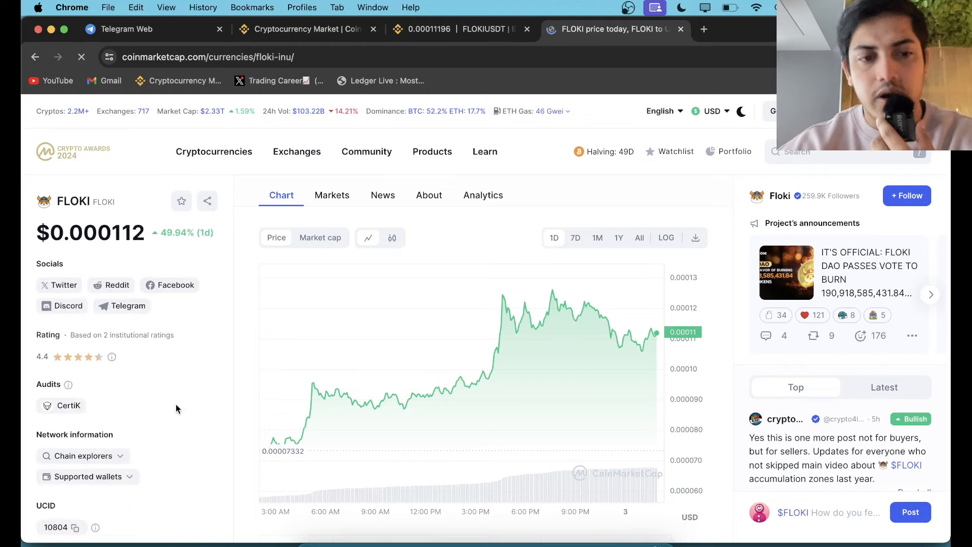
# Set the FLOKI chart range to All and scroll to the all-time high/low stats
pyautogui.click(639, 237)
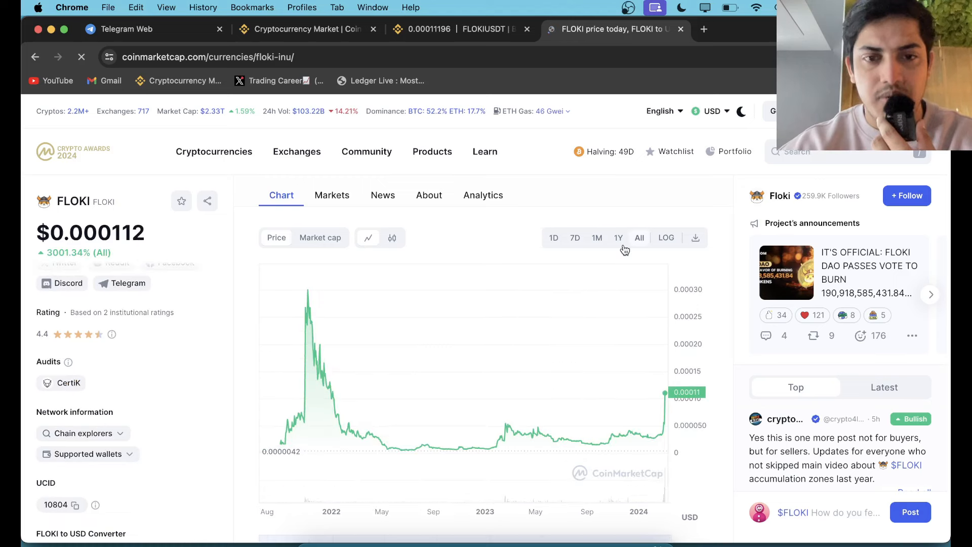
pyautogui.moveTo(306, 358)
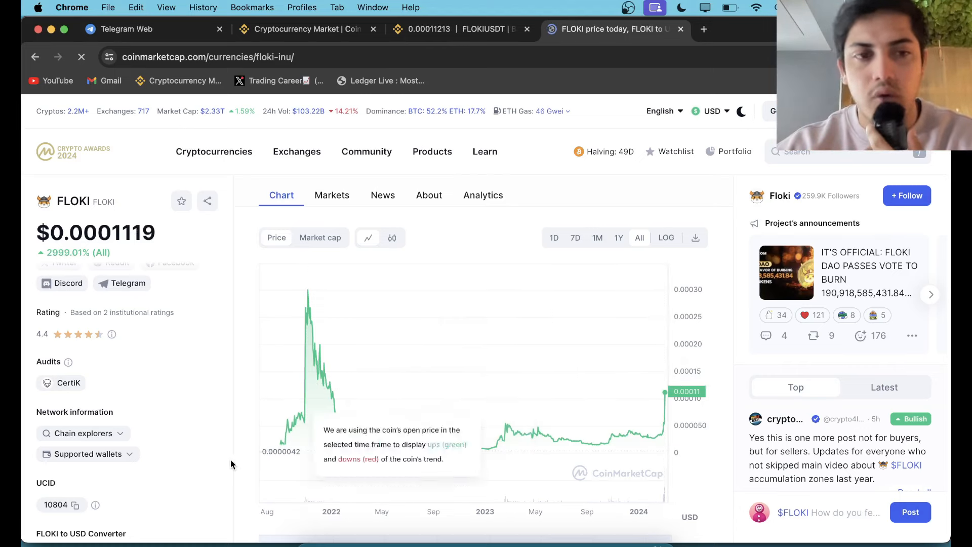
pyautogui.scroll(-3)
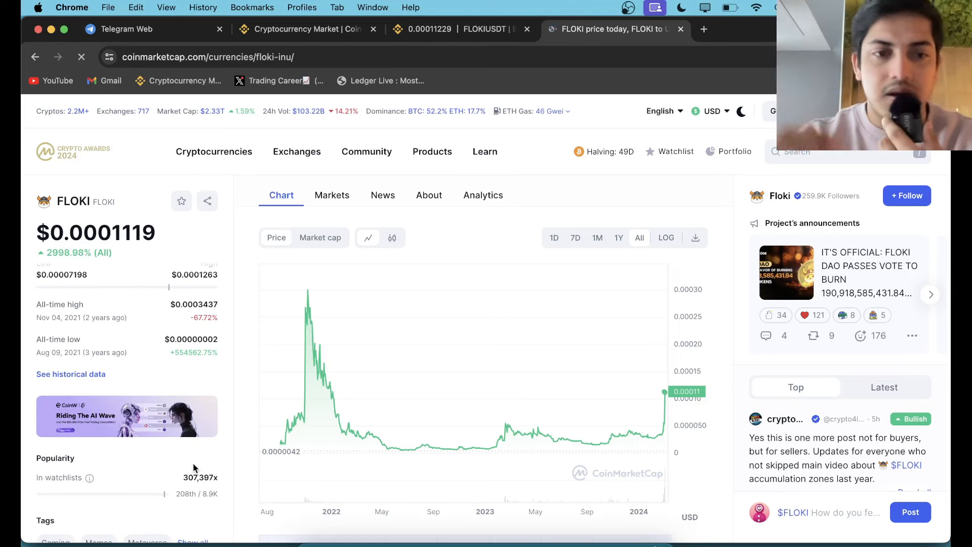
pyautogui.scroll(-3)
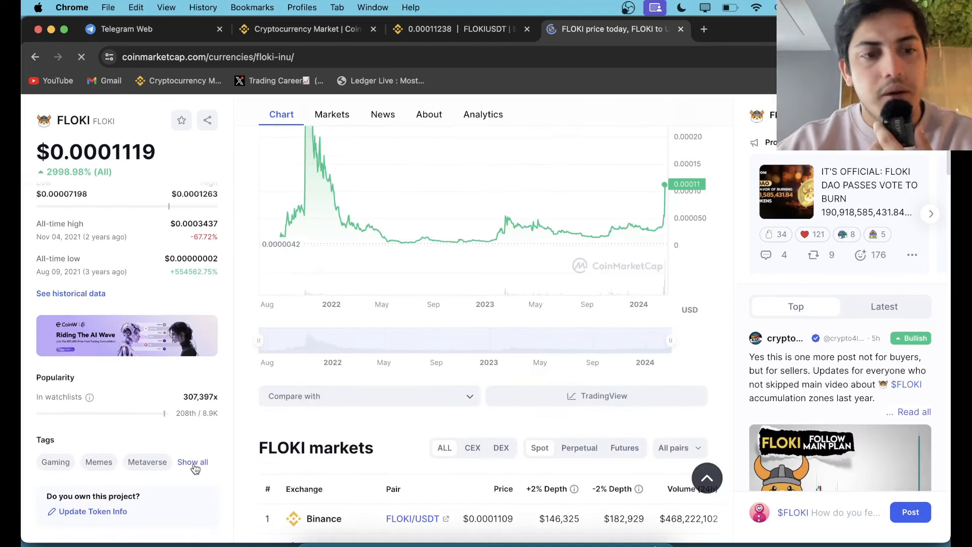
# Show all of FLOKI's tags from the left column
pyautogui.click(193, 462)
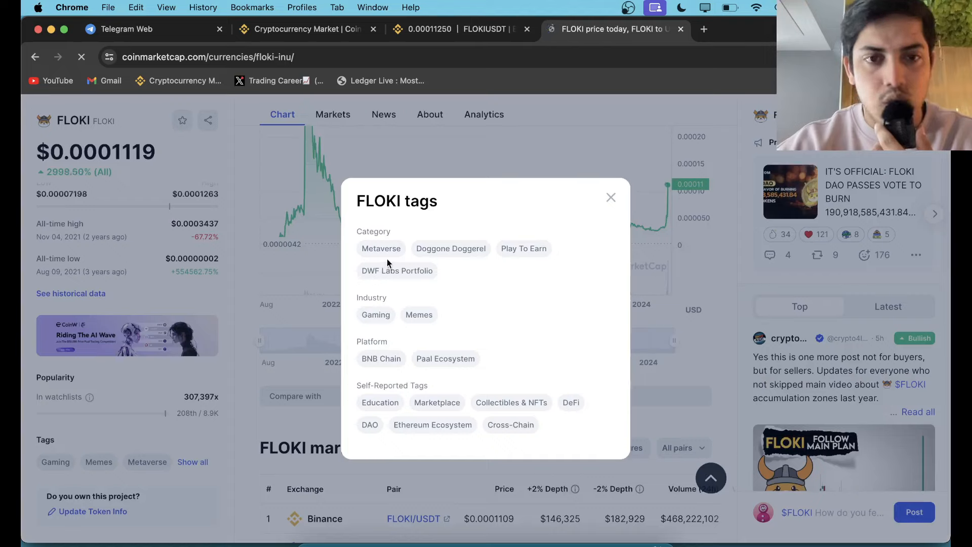
pyautogui.moveTo(389, 258)
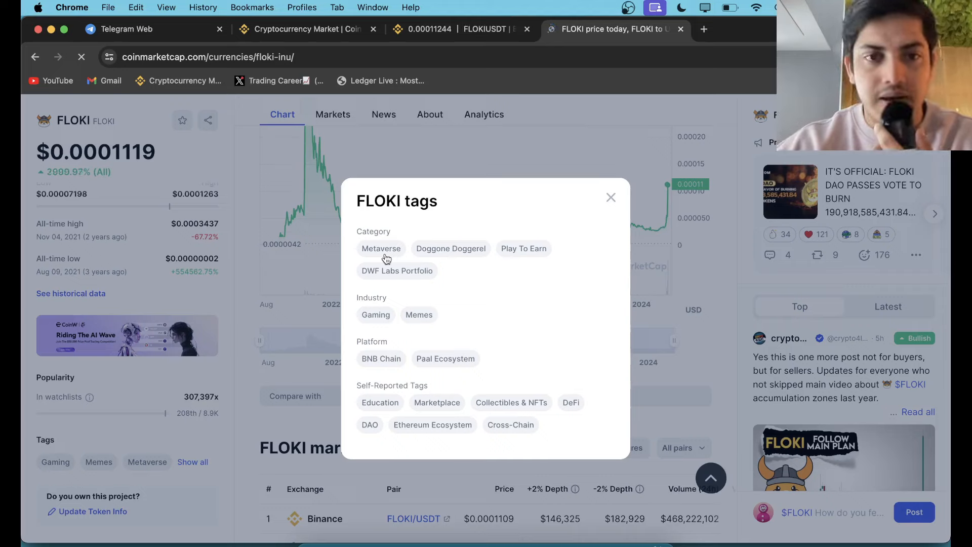
pyautogui.moveTo(375, 314)
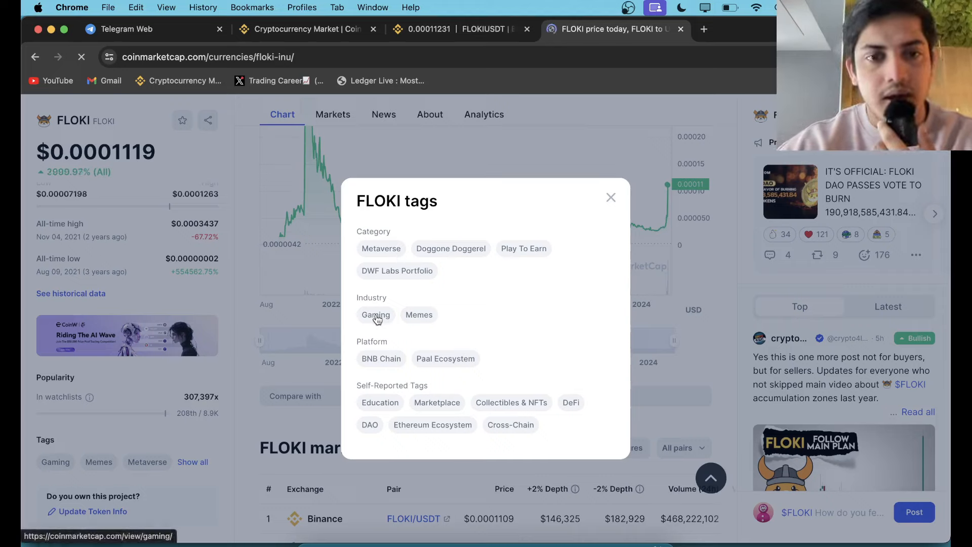
pyautogui.moveTo(418, 314)
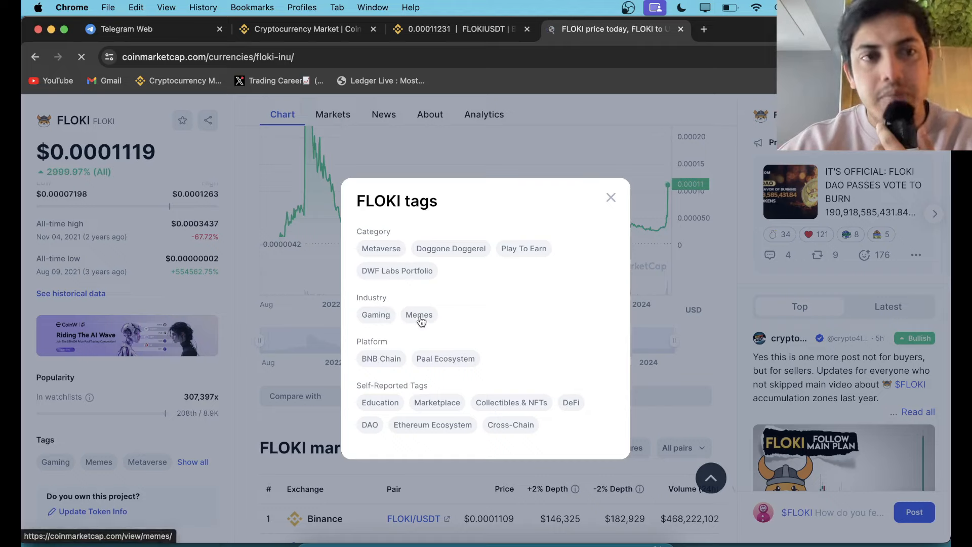
pyautogui.moveTo(459, 402)
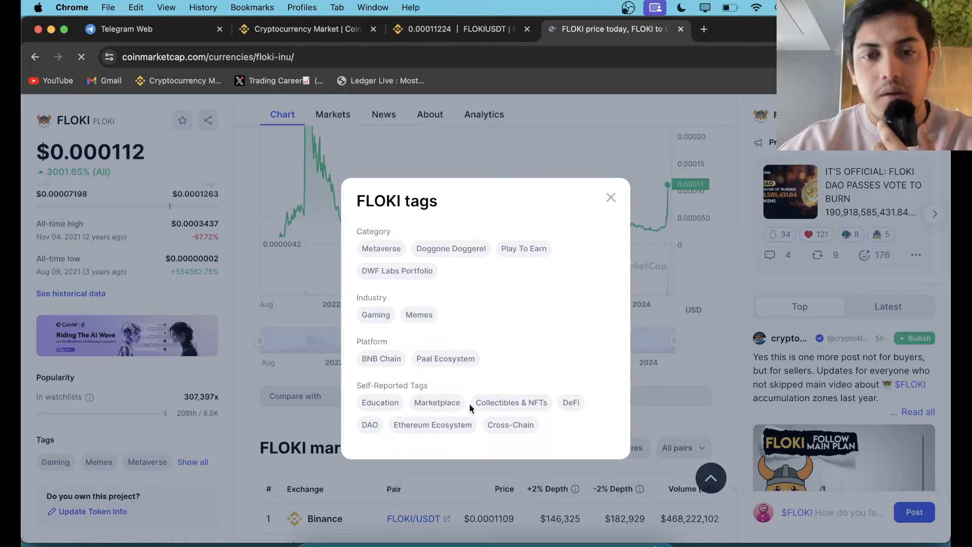
pyautogui.moveTo(546, 393)
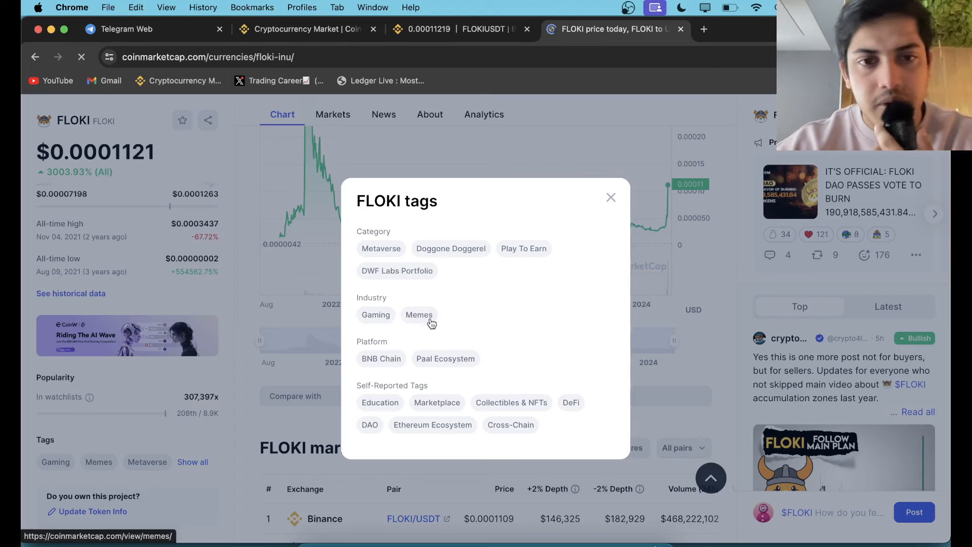
pyautogui.moveTo(588, 208)
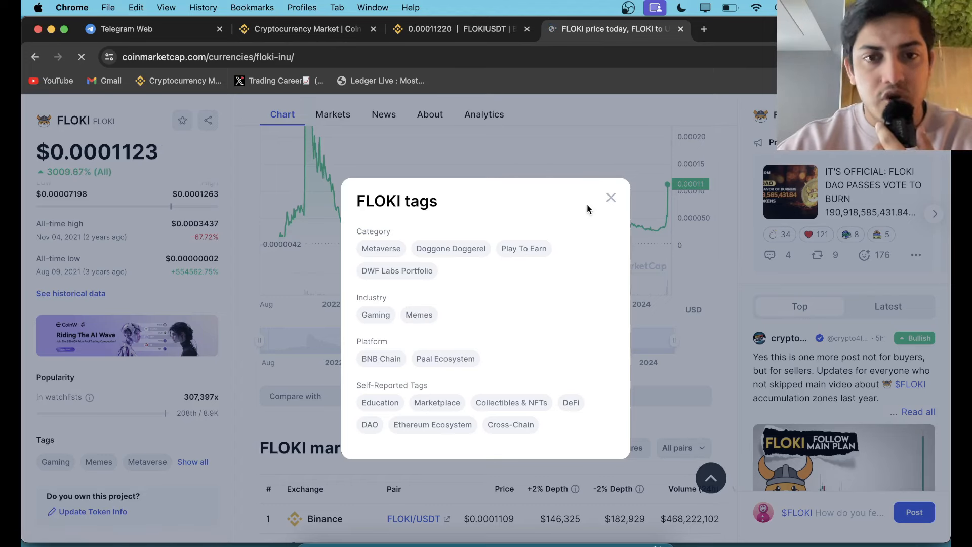
# Close the tags popup and browse FLOKI's News and Markets sections, checking the Binance listing
pyautogui.click(611, 198)
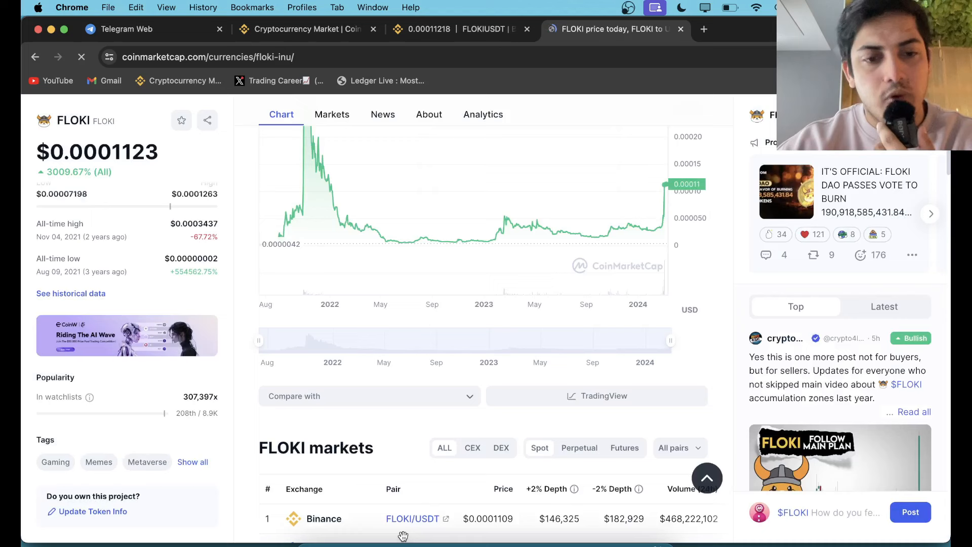
pyautogui.click(333, 115)
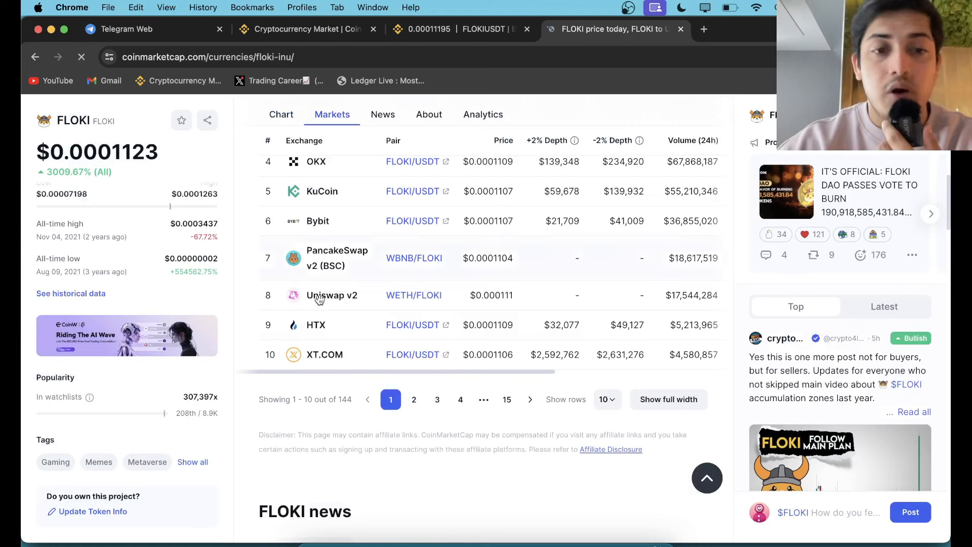
pyautogui.click(383, 114)
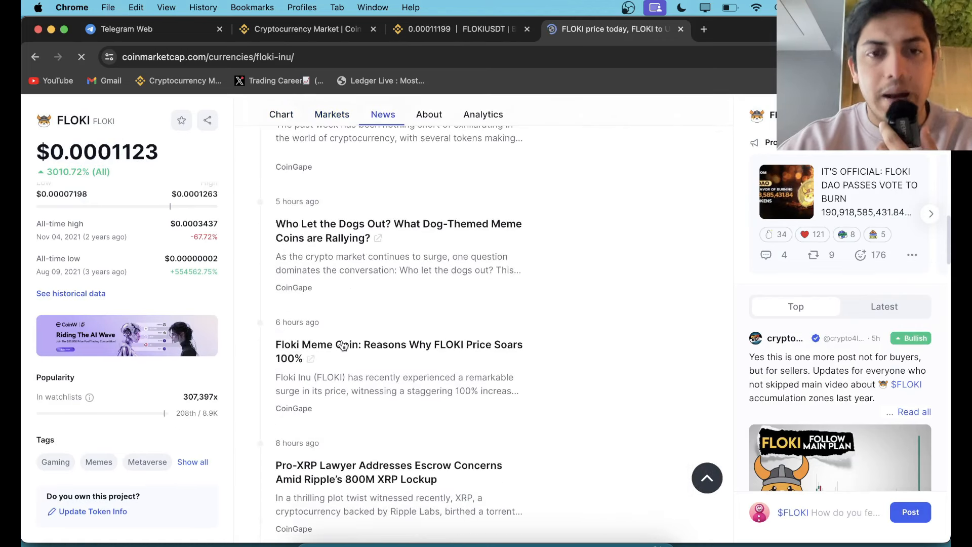
pyautogui.click(428, 114)
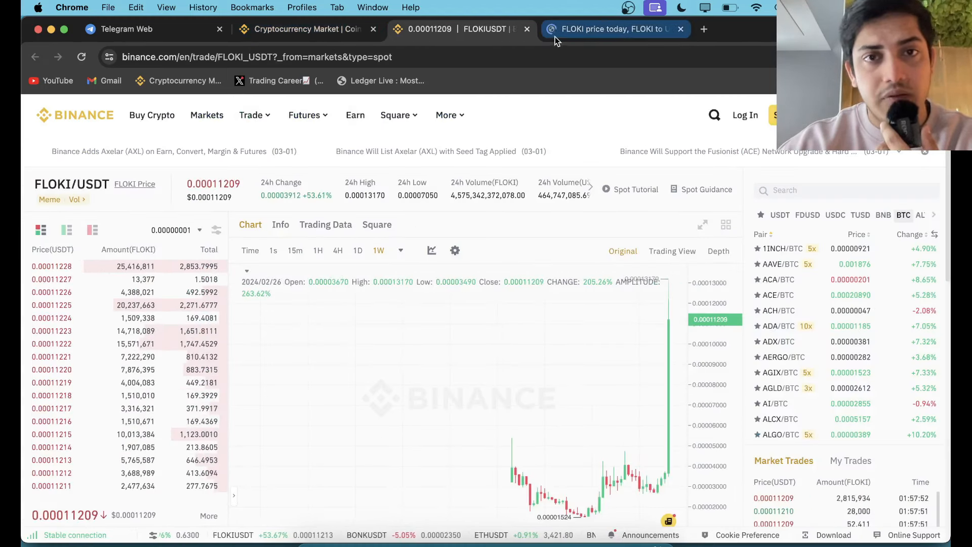
# Return to the CoinMarketCap FLOKI tab, then switch to the Telegram Web tab
pyautogui.click(610, 29)
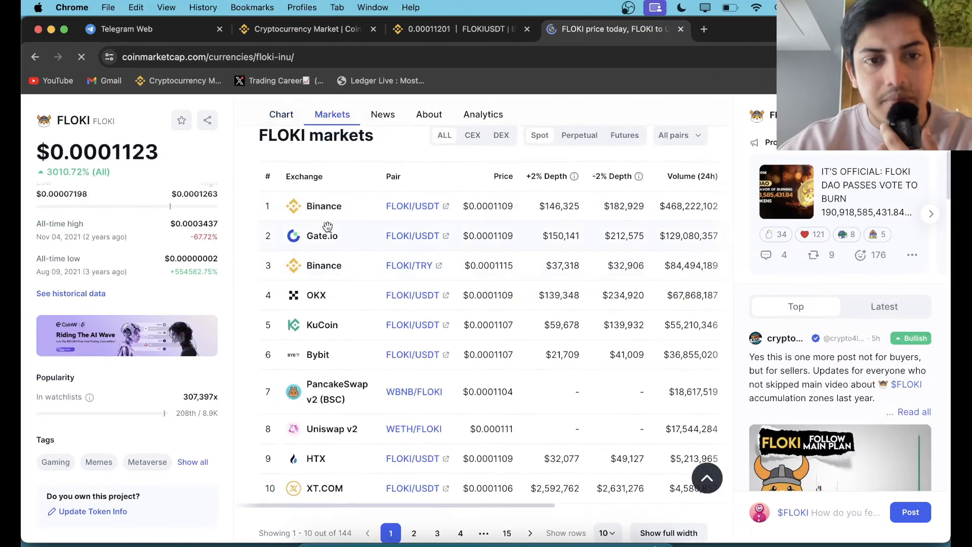
pyautogui.moveTo(332, 364)
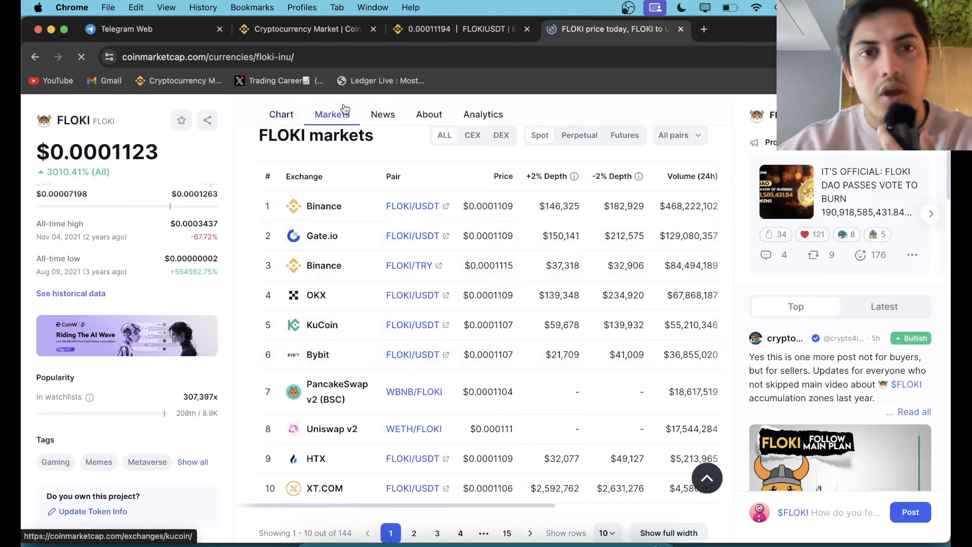
pyautogui.click(297, 28)
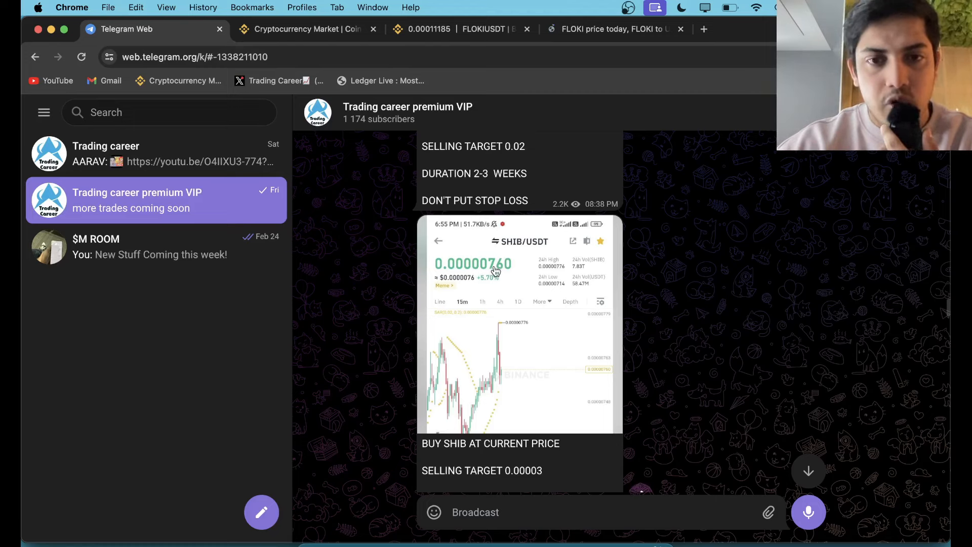
# Switch browser tabs from Telegram back to the Binance FLOKI/USDT page
pyautogui.click(304, 28)
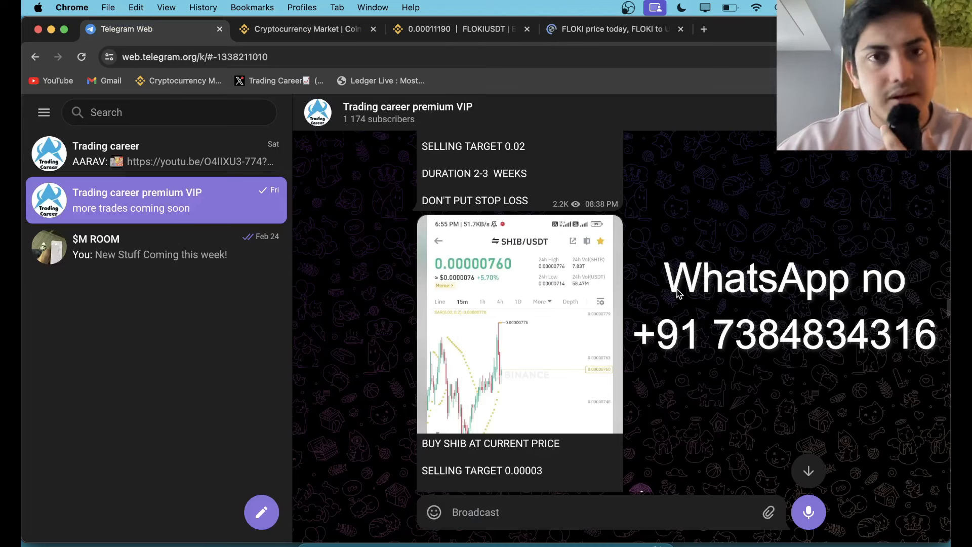
pyautogui.click(462, 28)
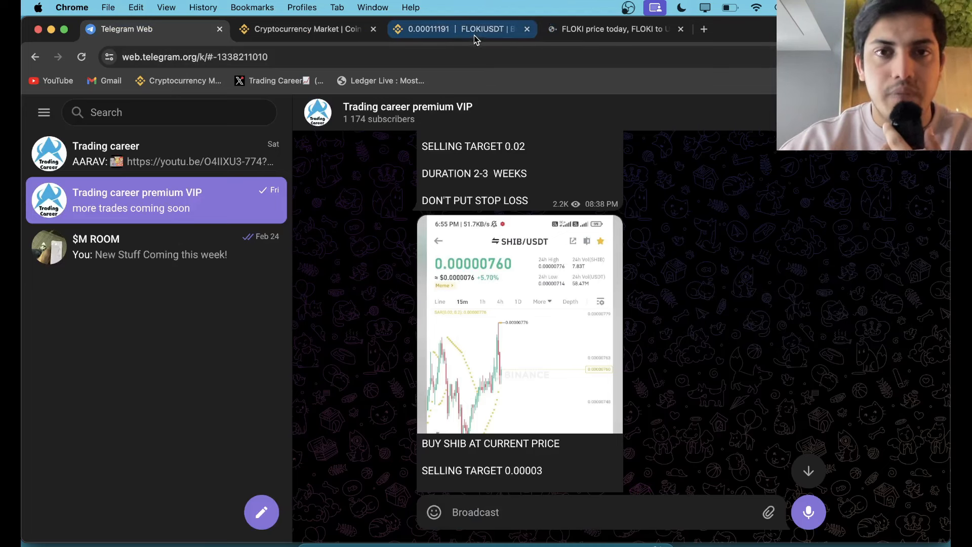
pyautogui.click(459, 28)
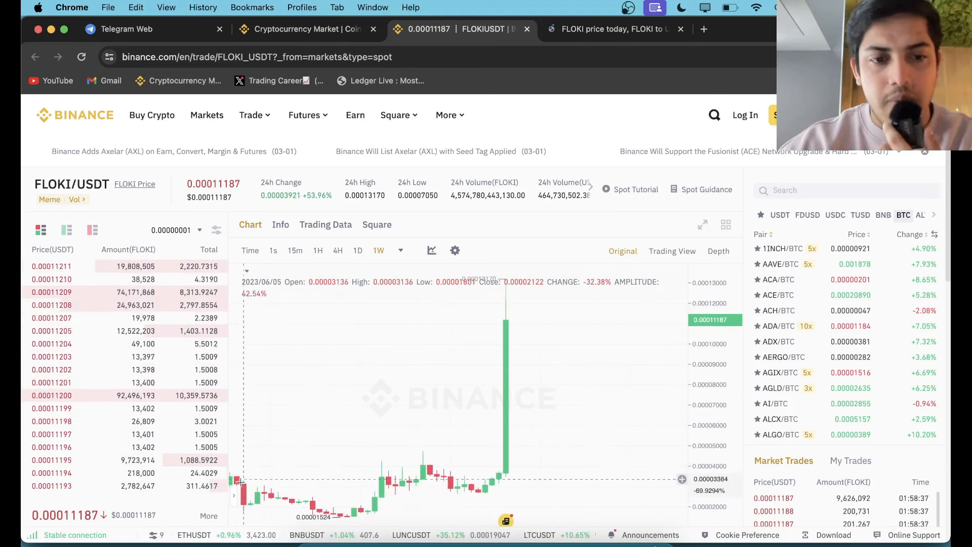
# Draw a horizontal buy-level line near 0.00007 on the 1W chart, then check other tabs
pyautogui.click(244, 337)
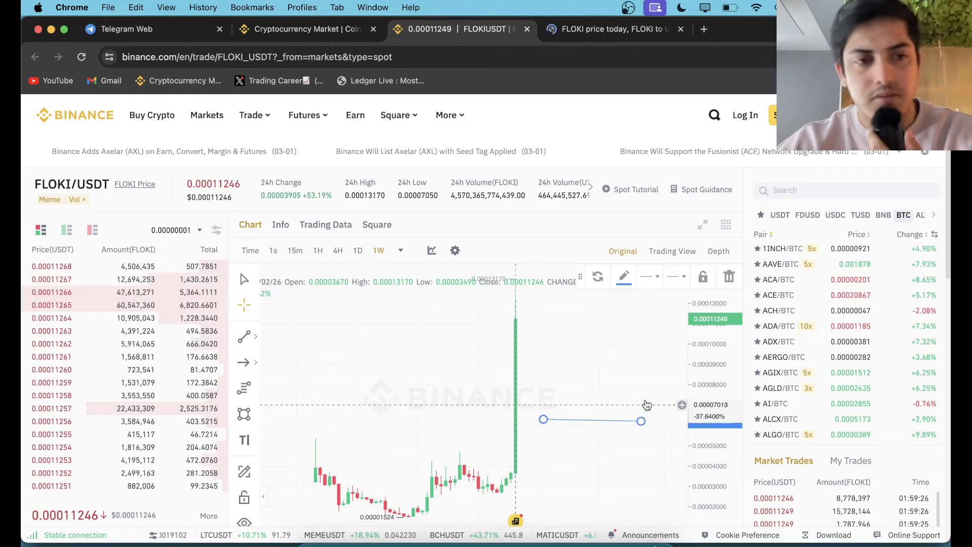
pyautogui.click(304, 28)
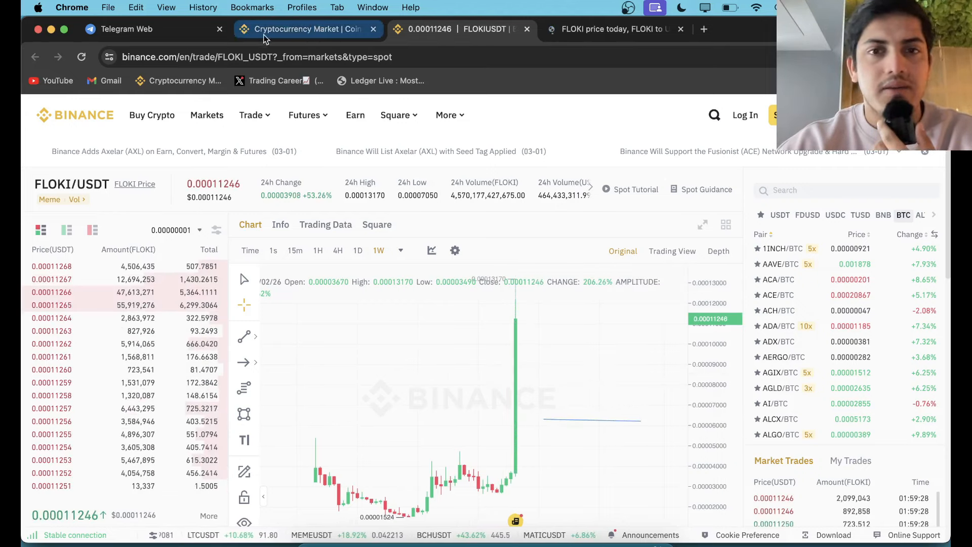
pyautogui.click(608, 30)
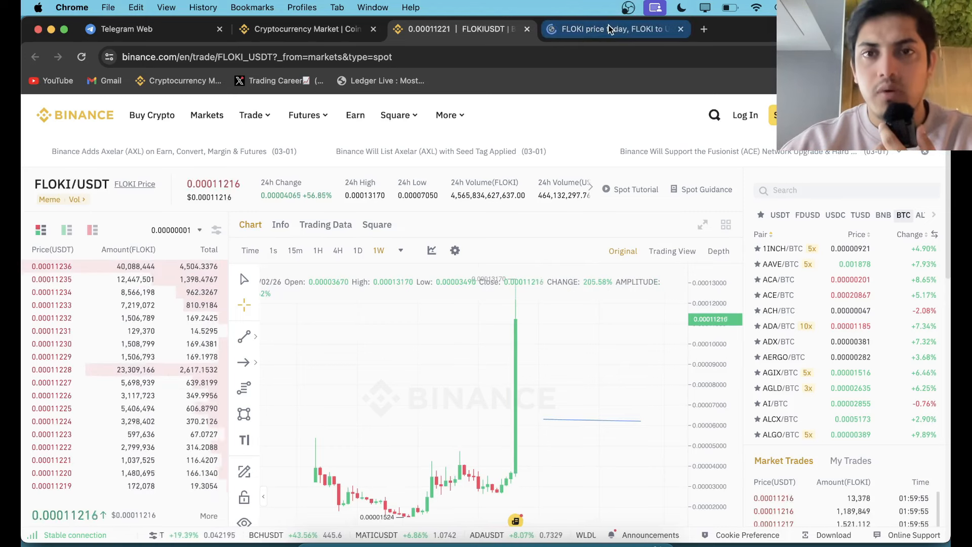
# Inspect FLOKI's all-time chart on CoinMarketCap, then switch back to the Binance FLOKI/USDT tab
pyautogui.click(614, 28)
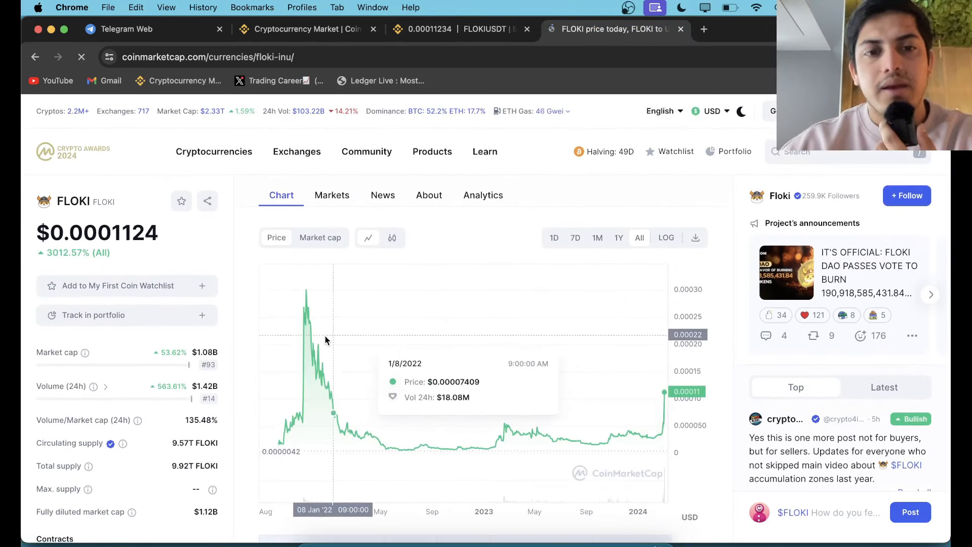
pyautogui.moveTo(304, 341)
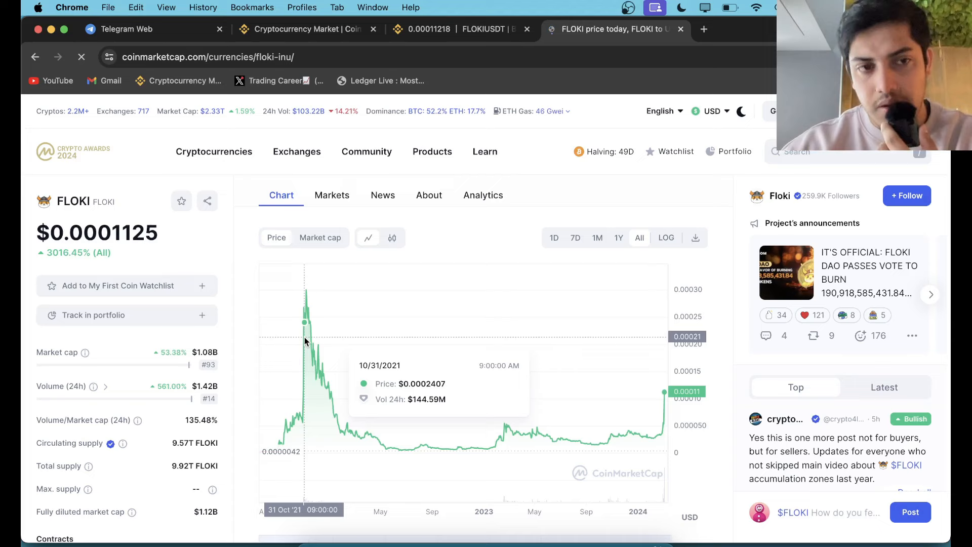
pyautogui.moveTo(316, 325)
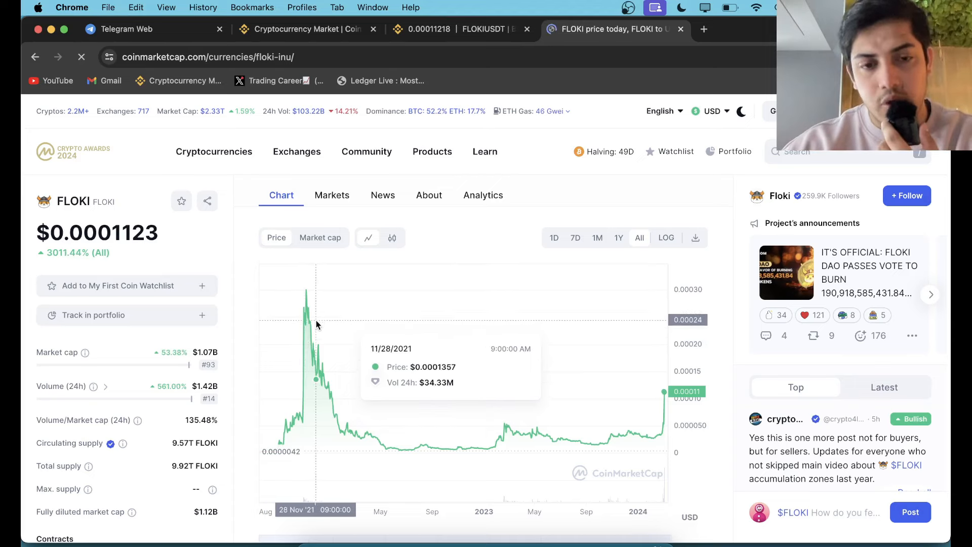
pyautogui.moveTo(361, 435)
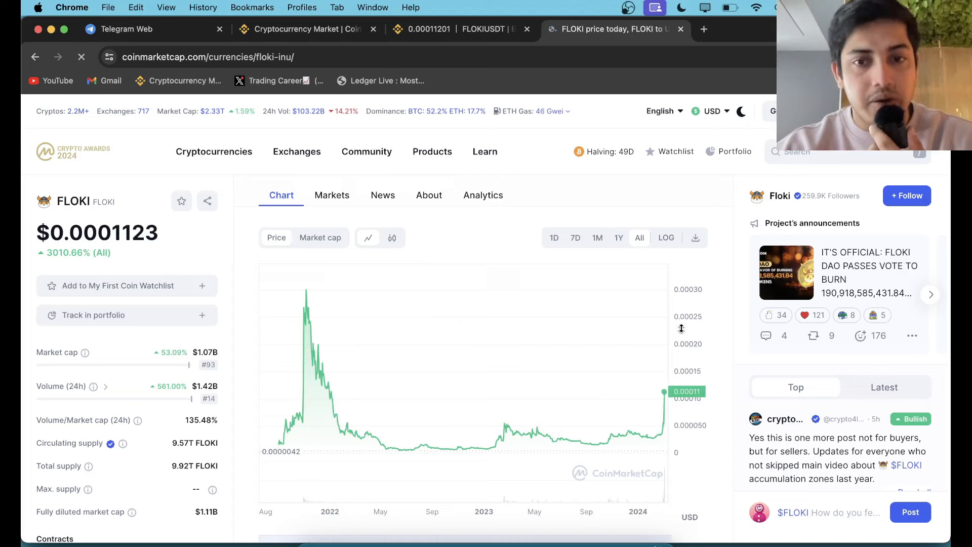
pyautogui.moveTo(613, 346)
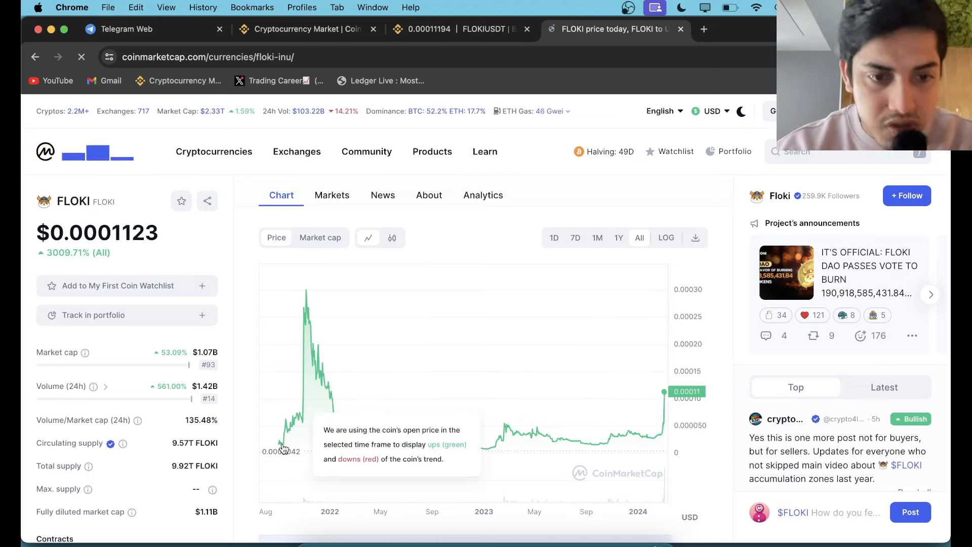
pyautogui.moveTo(304, 301)
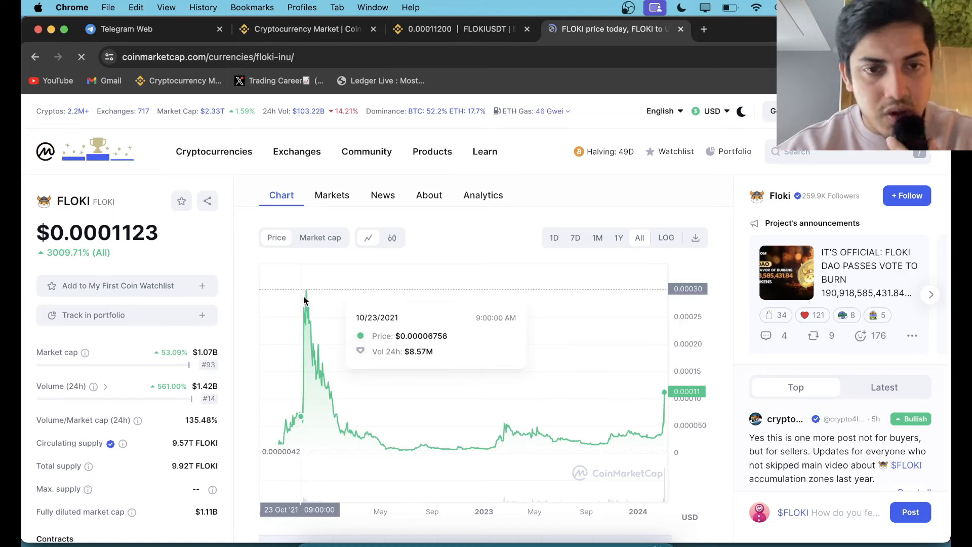
pyautogui.moveTo(534, 432)
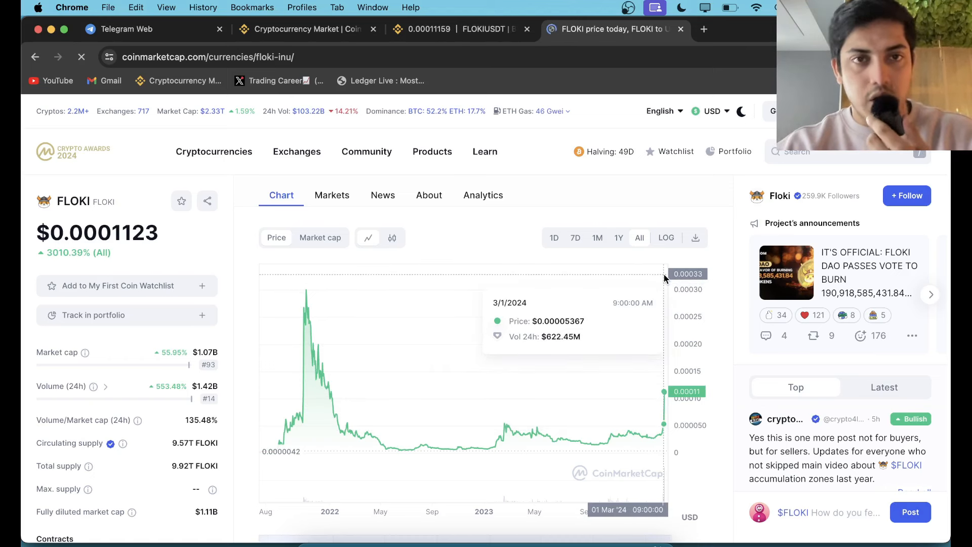
pyautogui.click(459, 28)
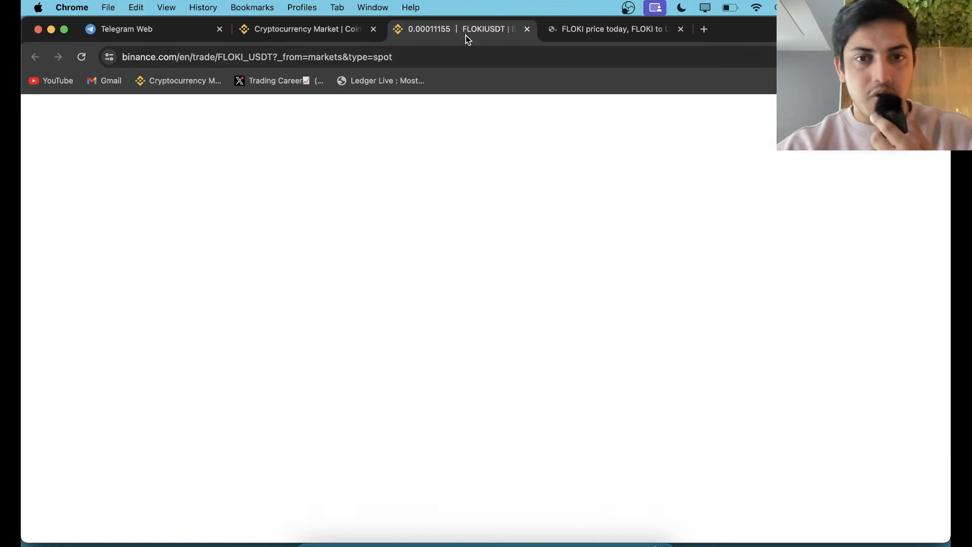